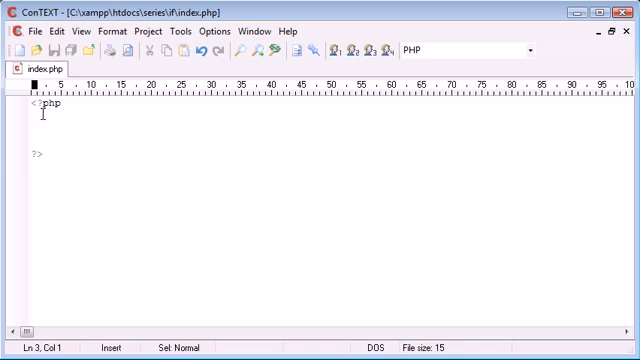
# Write an if statement with empty parentheses and begin an echo line inside its braces.
pyautogui.write('if')
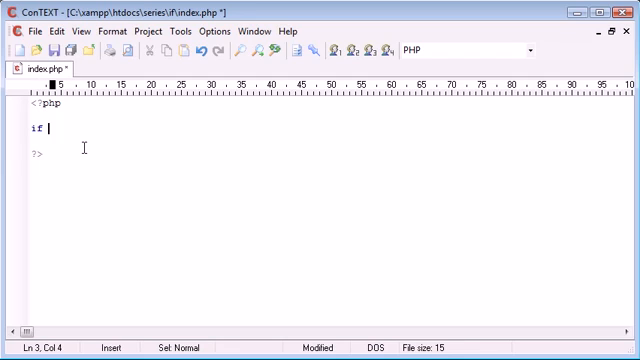
pyautogui.write('()')
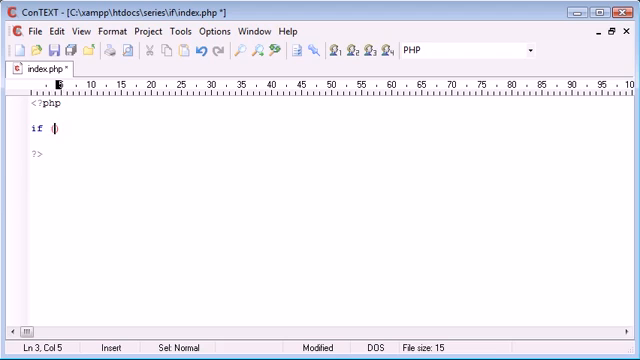
pyautogui.write('() {')
pyautogui.write('}')
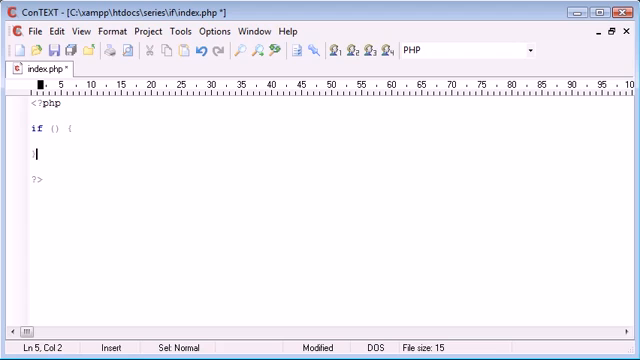
pyautogui.click(36, 128)
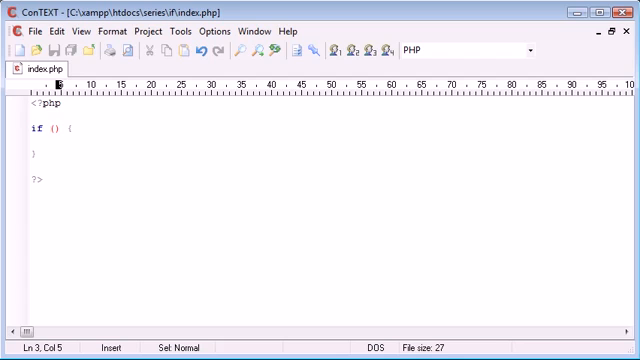
pyautogui.write('$')
pyautogui.write('1')
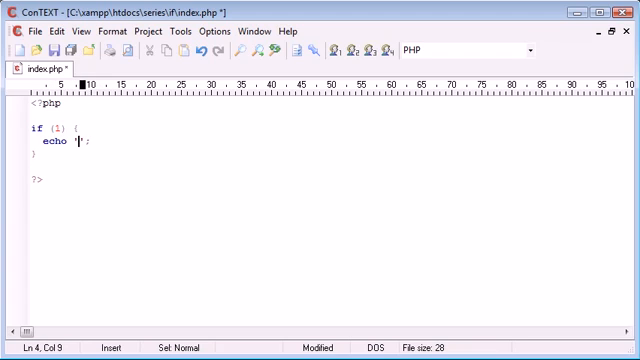
# Echo 'TRUE.' in the if branch and add an else branch echoing 'FALSE.'.
pyautogui.write('TRUE.')
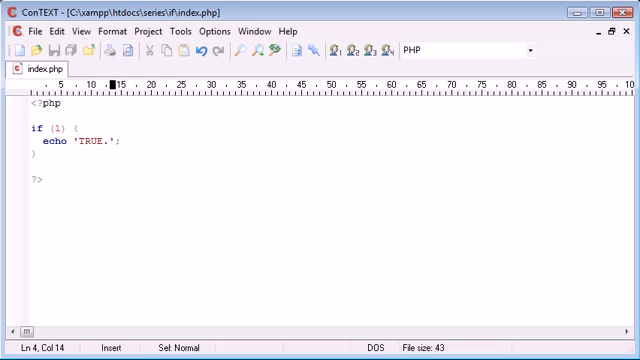
pyautogui.doubleClick(34, 128)
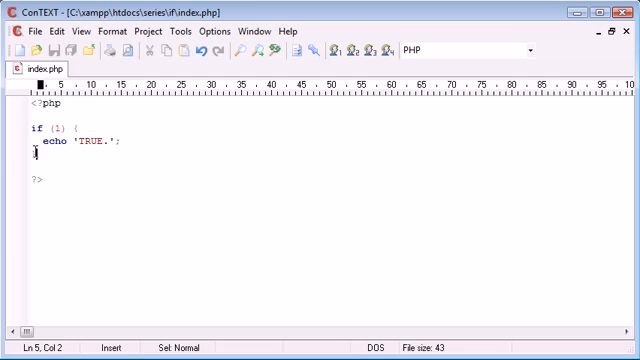
pyautogui.write('} else')
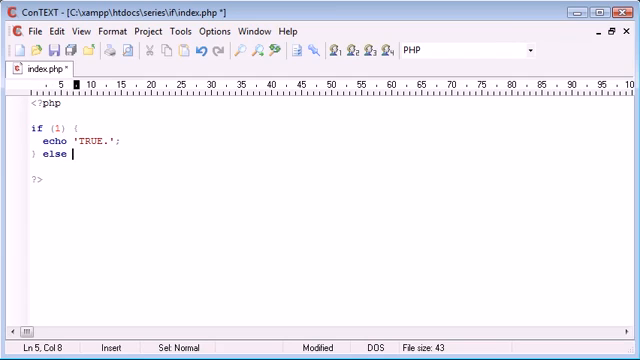
pyautogui.write('{')
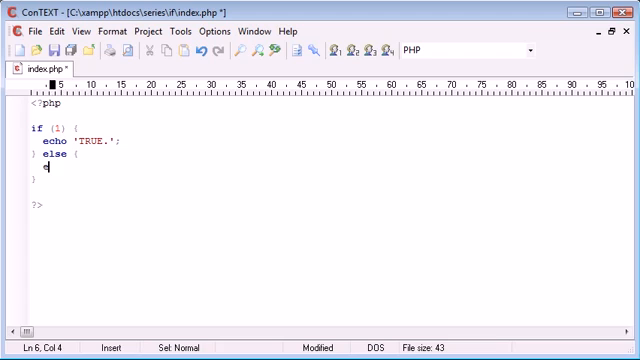
pyautogui.write("cho '';")
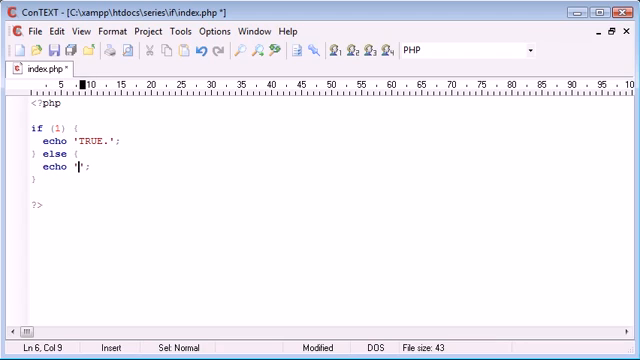
pyautogui.write('FALSE.')
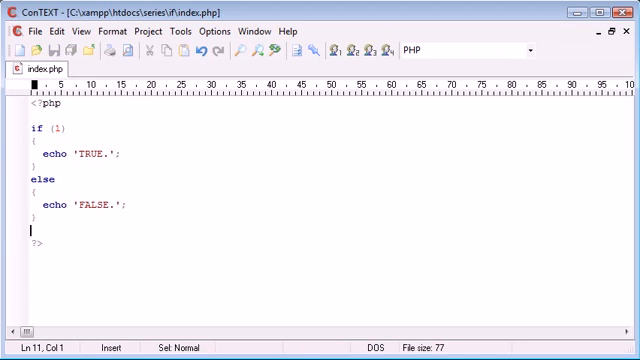
# Select the block lines to adjust their indentation and save index.php.
pyautogui.press('Down')
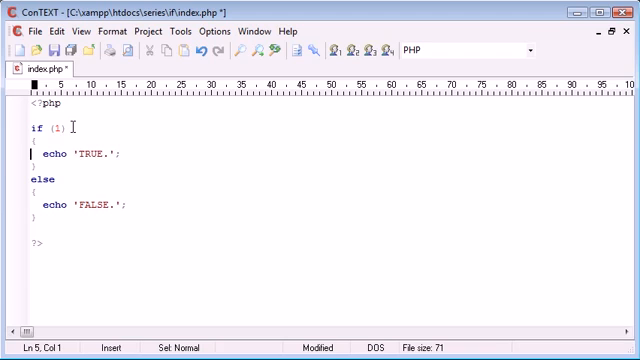
pyautogui.moveTo(32, 140); pyautogui.dragTo(32, 184)
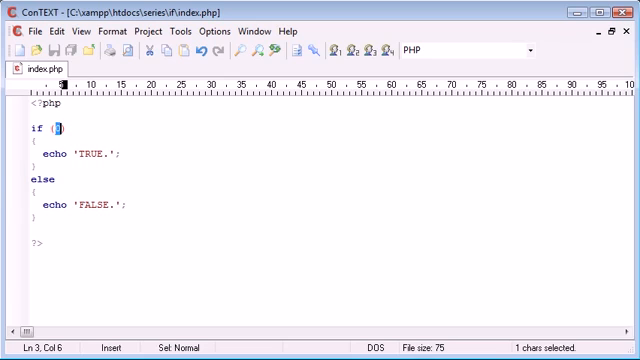
# Try true, then false, then 1==1 as the if condition.
pyautogui.write('true')
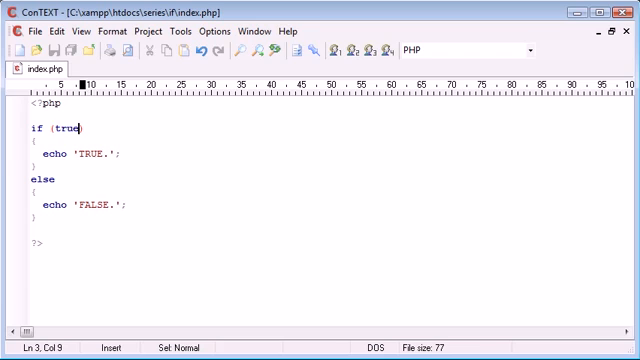
pyautogui.write('false')
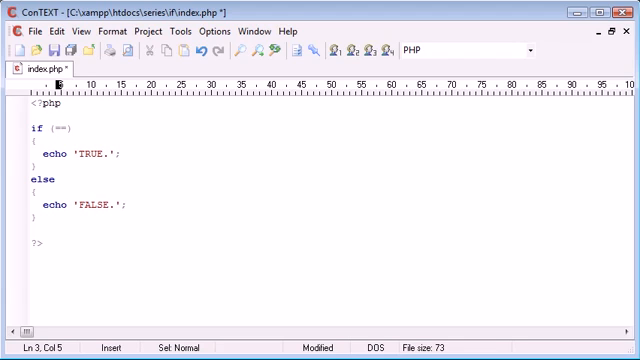
pyautogui.write('1==1')
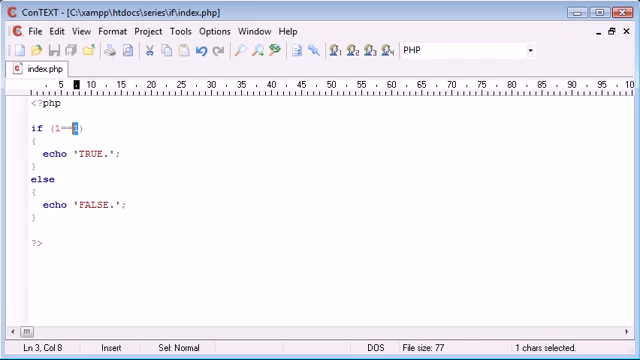
# Change the if condition to 1==2.
pyautogui.write('1')
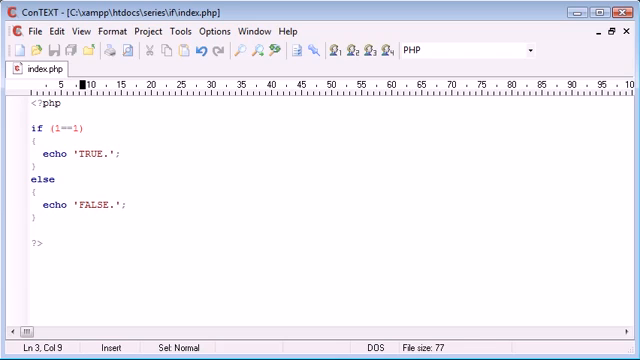
pyautogui.moveTo(30, 140); pyautogui.dragTo(30, 180)
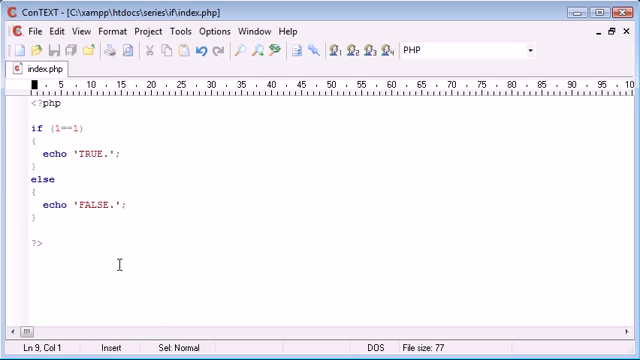
pyautogui.write('2')
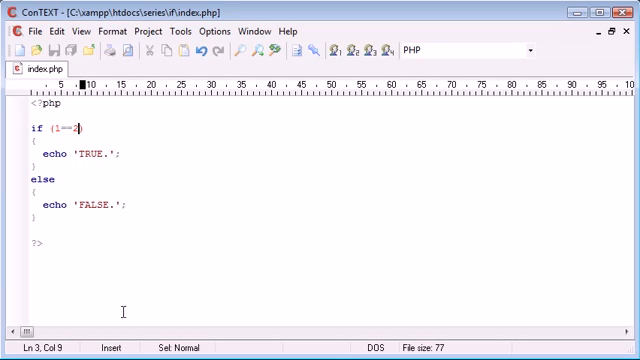
# Clear the condition and insert a blank line above the if statement.
pyautogui.moveTo(28, 128); pyautogui.dragTo(28, 156)
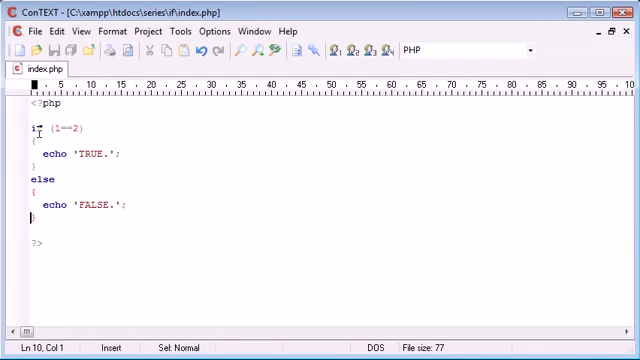
pyautogui.click(40, 152)
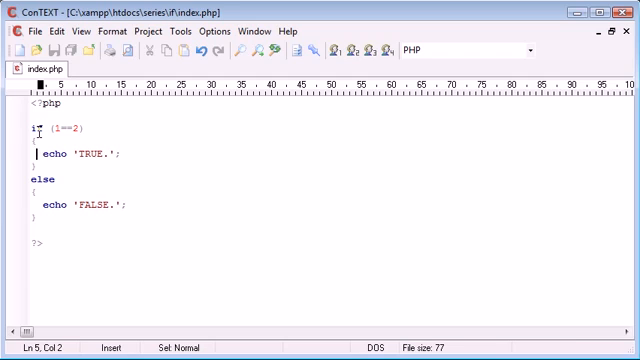
pyautogui.doubleClick(36, 182)
pyautogui.write('$')
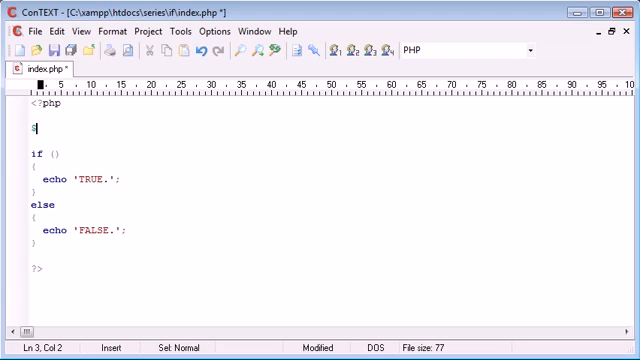
# Set $text = 'Something'; on the blank line above the if.
pyautogui.write('t')
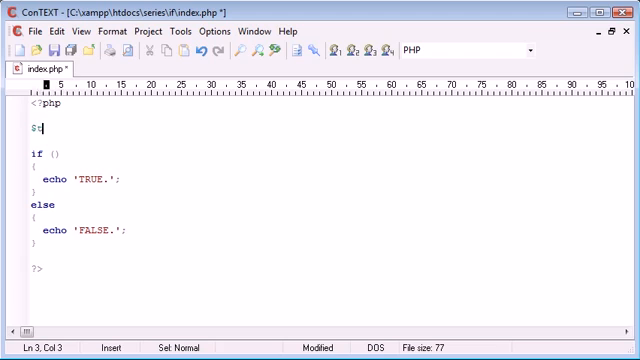
pyautogui.write("text = '';")
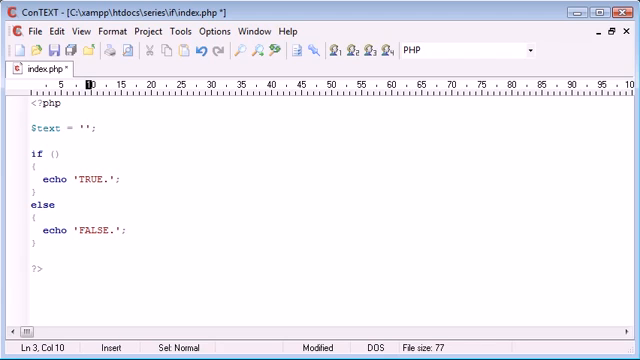
pyautogui.write('Something')
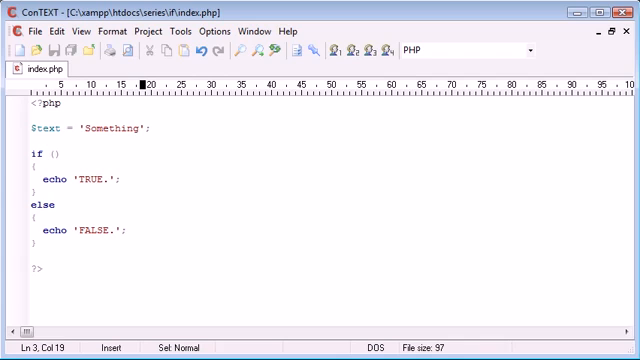
# Make the if condition compare $text with 'Something else'.
pyautogui.write('$')
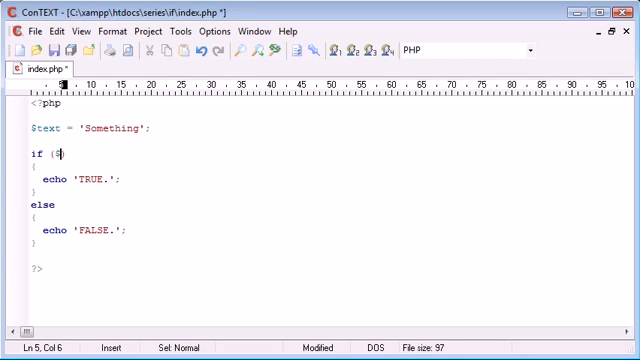
pyautogui.write("text==''")
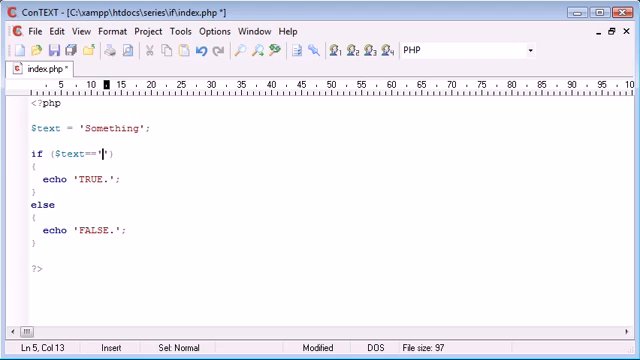
pyautogui.write('Something else')
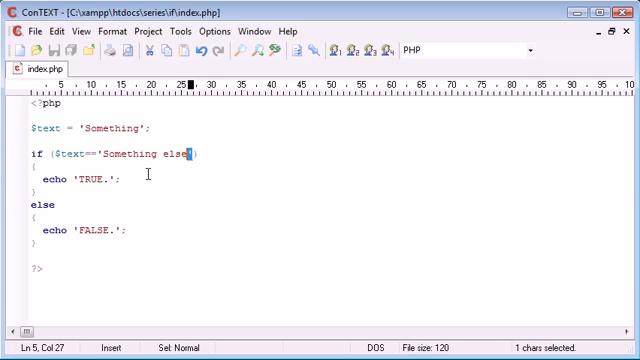
# Empty the if condition again and select the else keyword.
pyautogui.press('Delete')
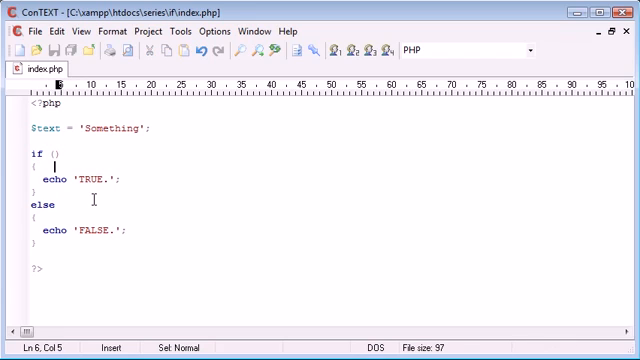
pyautogui.doubleClick(24, 206)
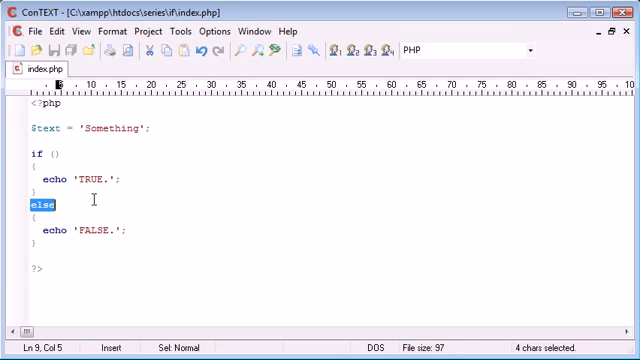